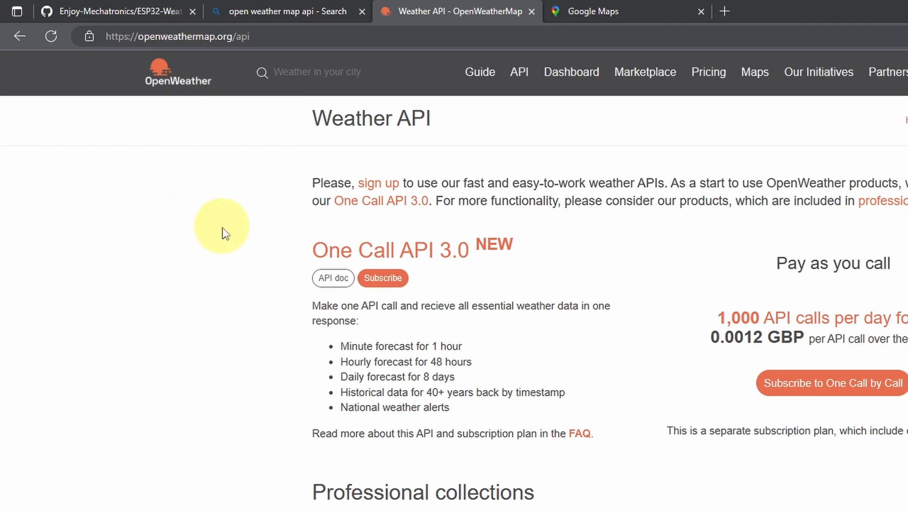
Check the ESP32-Weather-API repository's download options, then open the Current Weather Data API doc
{"action": "scroll", "scroll_direction": "down", "scroll_amount": 3}
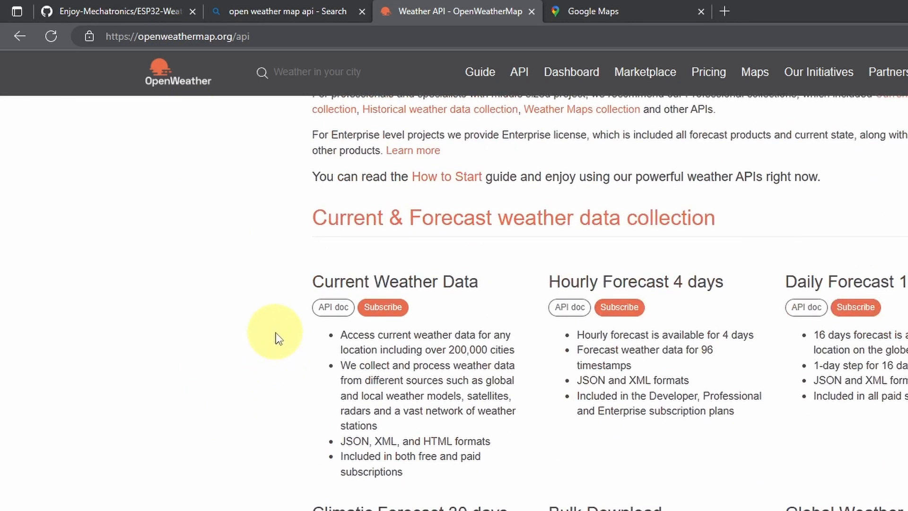
{"action": "scroll", "scroll_direction": "down", "scroll_amount": 3}
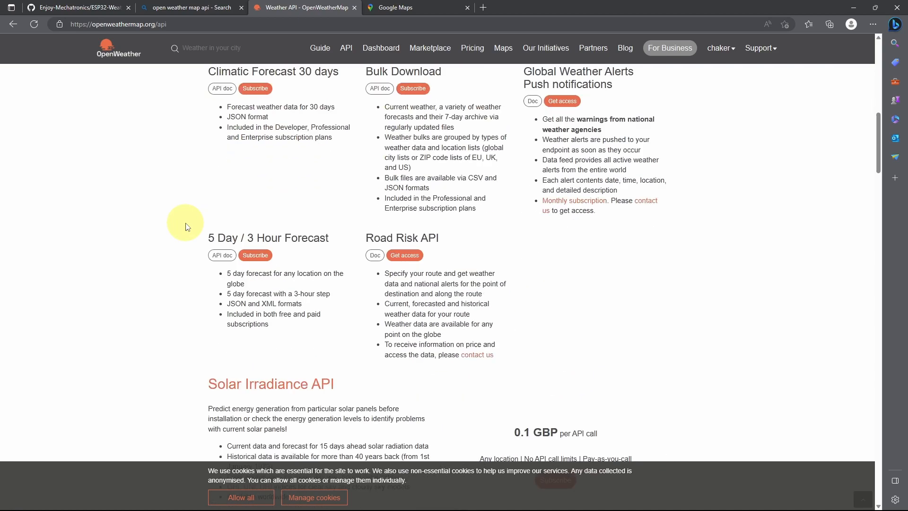
{"action": "scroll", "scroll_direction": "down", "scroll_amount": 3}
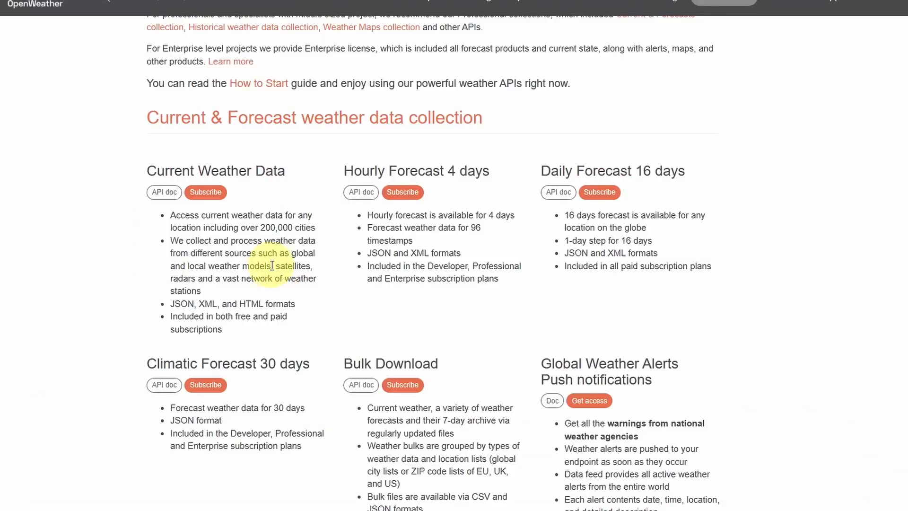
{"action": "left_click", "coordinate": [78, 7]}
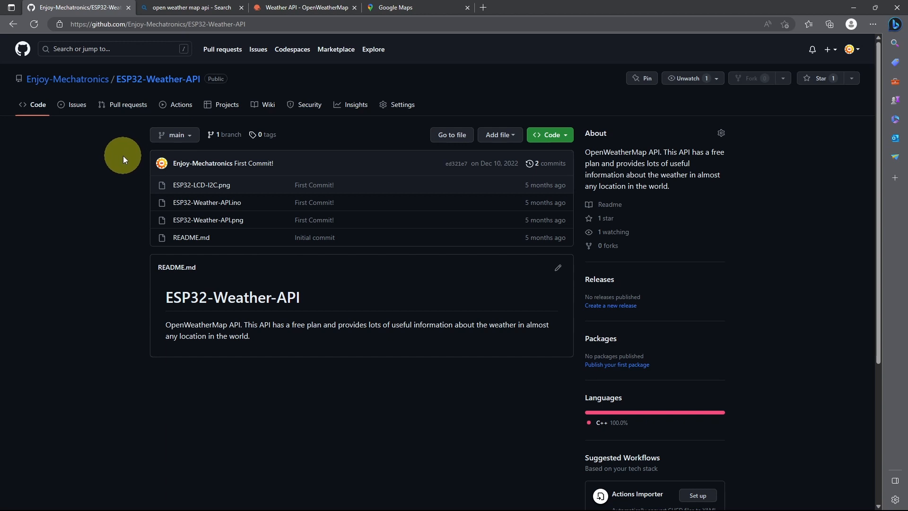
{"action": "left_click", "coordinate": [548, 134]}
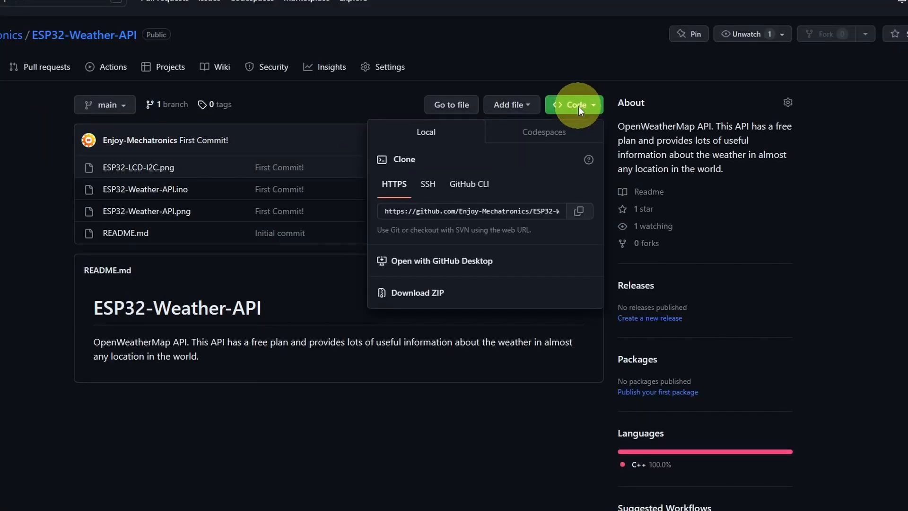
{"action": "mouse_move", "coordinate": [397, 304]}
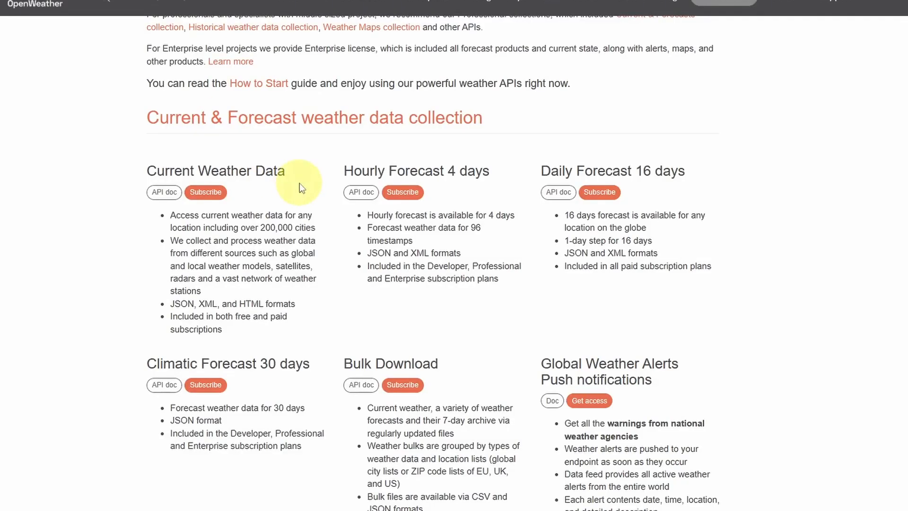
{"action": "mouse_move", "coordinate": [237, 211]}
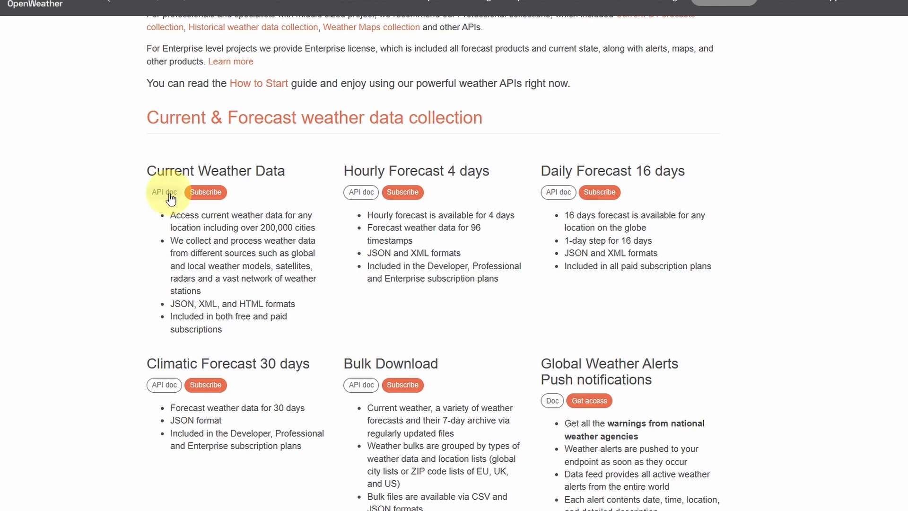
{"action": "left_click", "coordinate": [164, 191]}
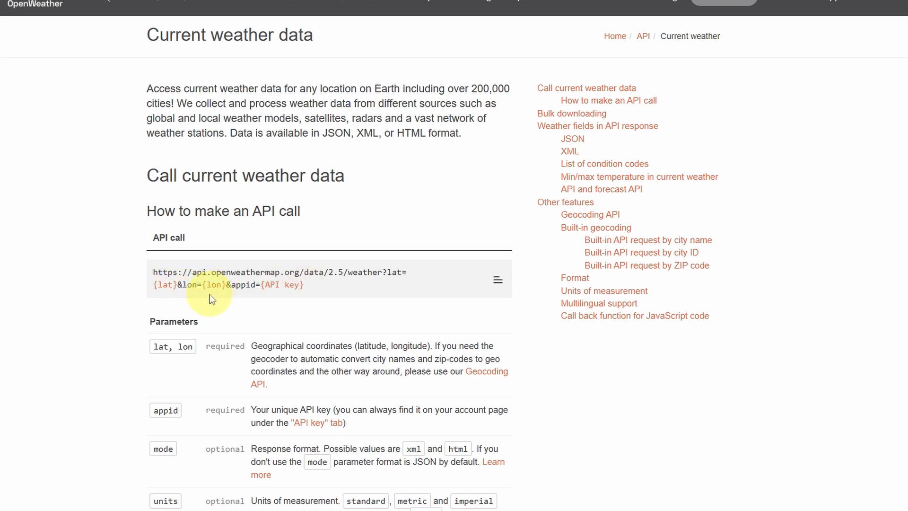
{"action": "mouse_move", "coordinate": [206, 304]}
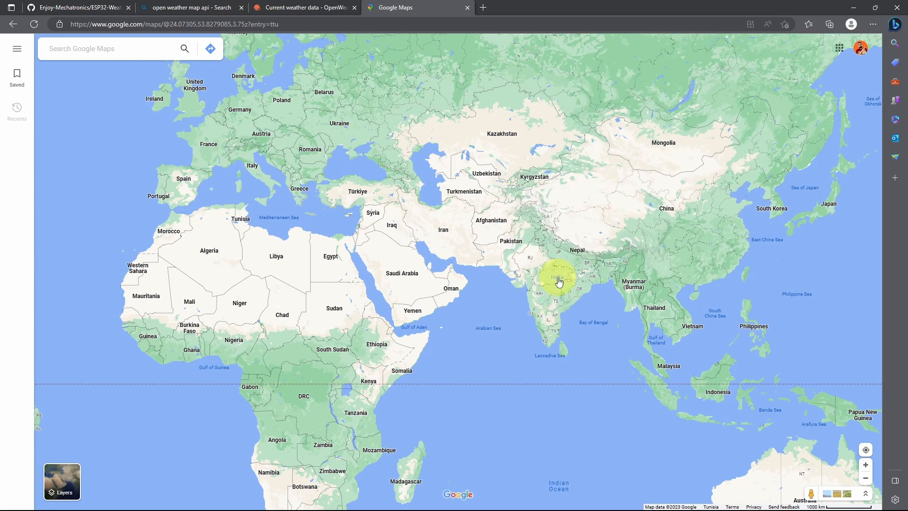
Get a central India spot's latitude and longitude from Google Maps for the note
{"action": "right_click", "coordinate": [559, 281]}
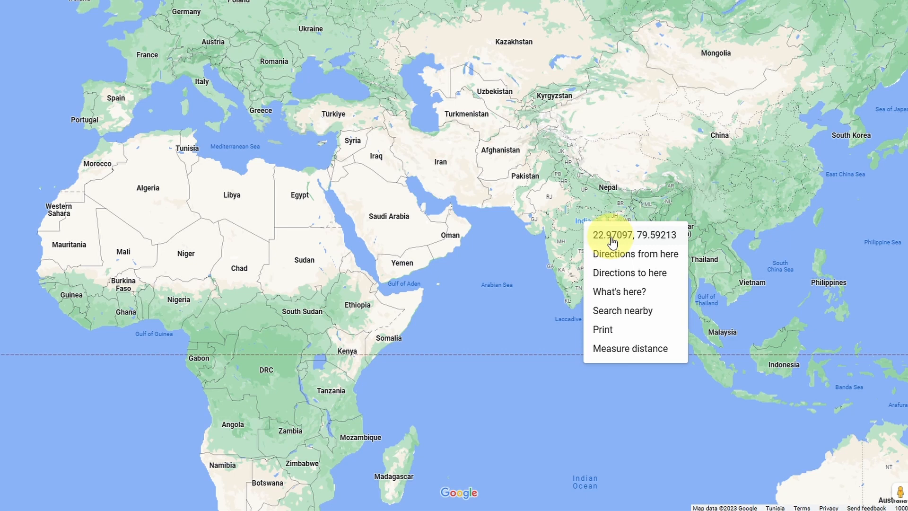
{"action": "mouse_move", "coordinate": [630, 240]}
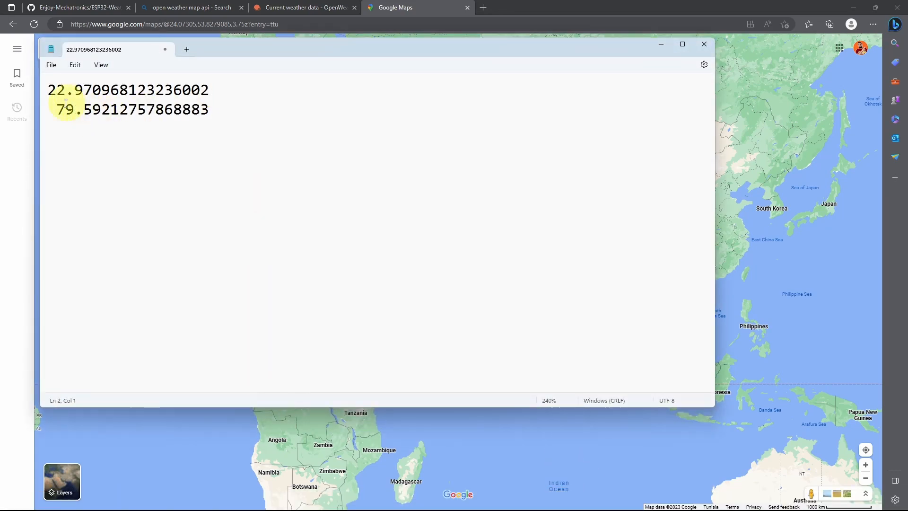
{"action": "left_click", "coordinate": [303, 7]}
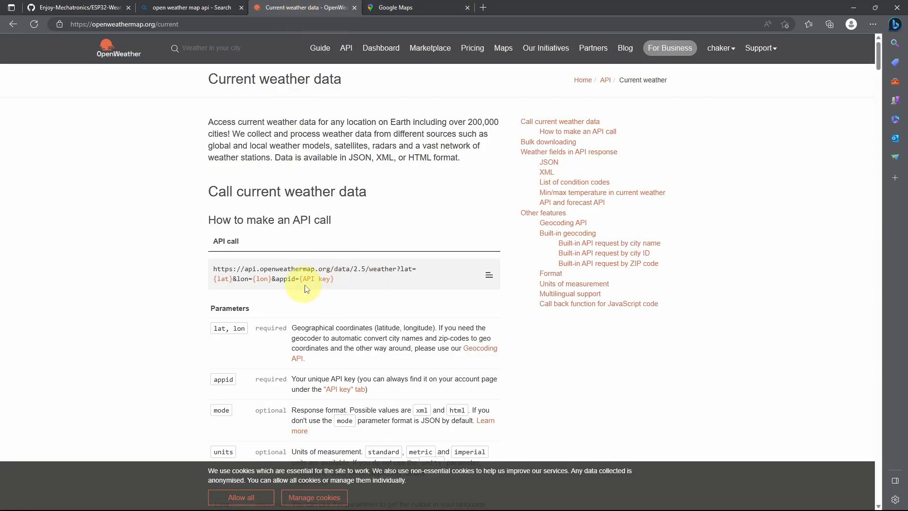
{"action": "mouse_move", "coordinate": [308, 288]}
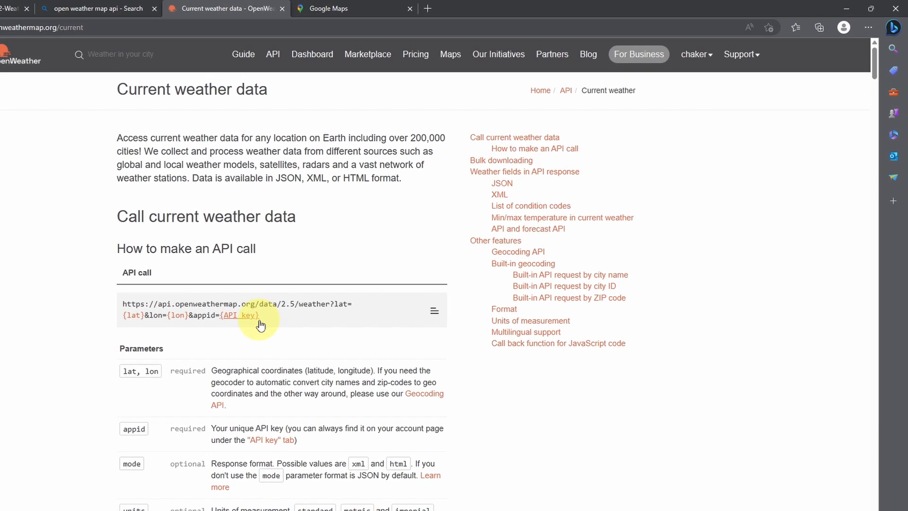
Go from the OpenWeatherMap account menu to My API keys to get the key
{"action": "left_click", "coordinate": [694, 54]}
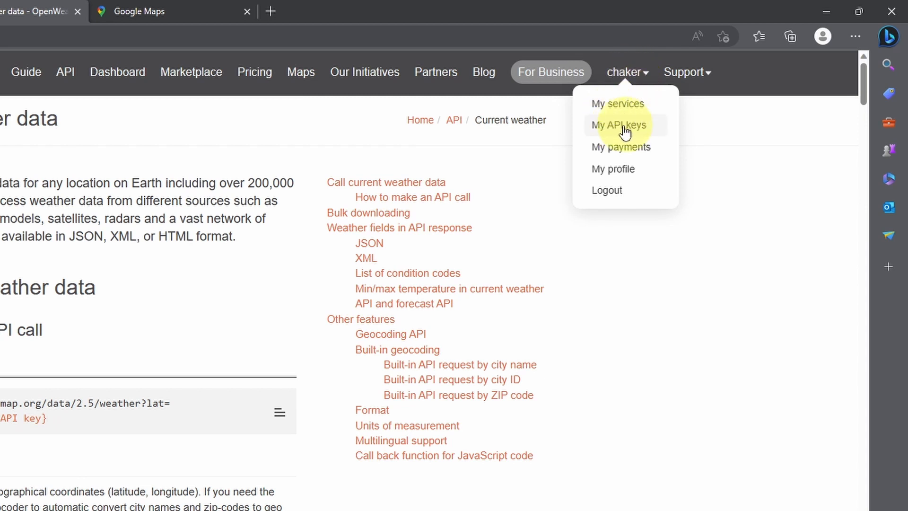
{"action": "left_click", "coordinate": [619, 125]}
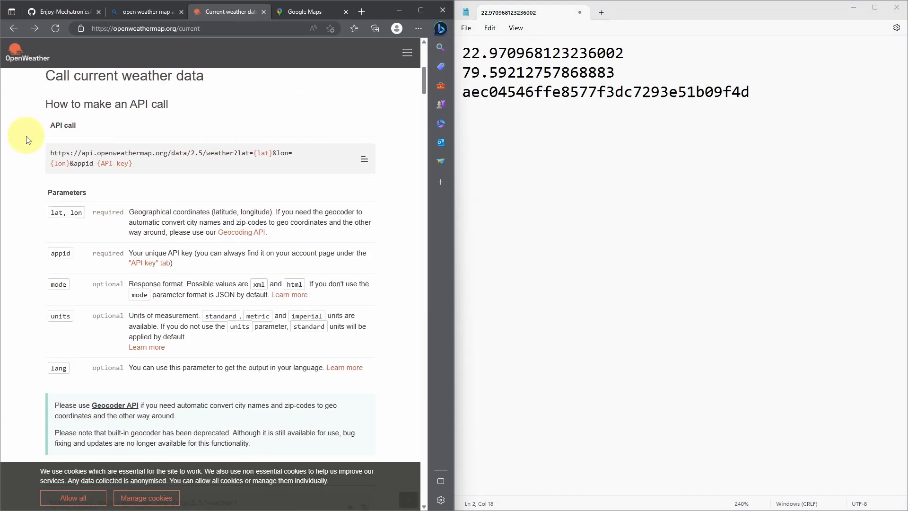
Send the current weather API call in a new tab with latitude 22.970968123236002 and the key
{"action": "double_click", "coordinate": [171, 157]}
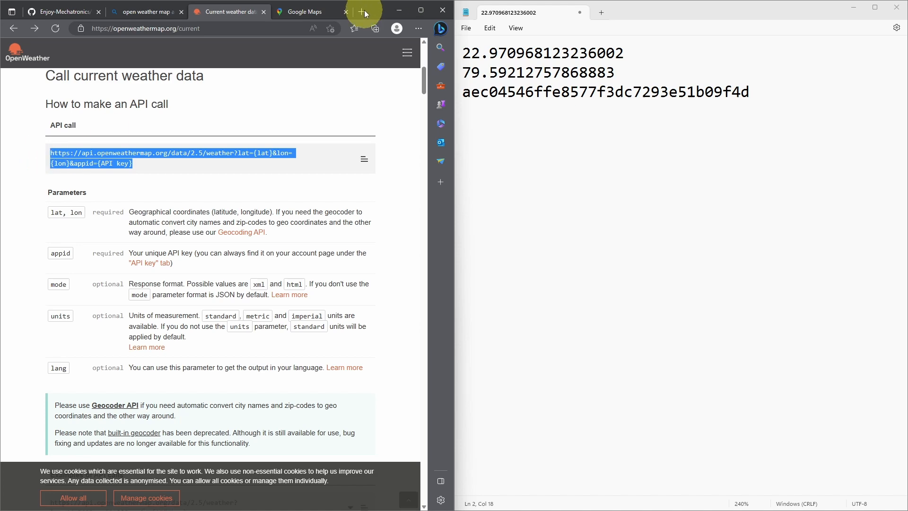
{"action": "left_click", "coordinate": [361, 11]}
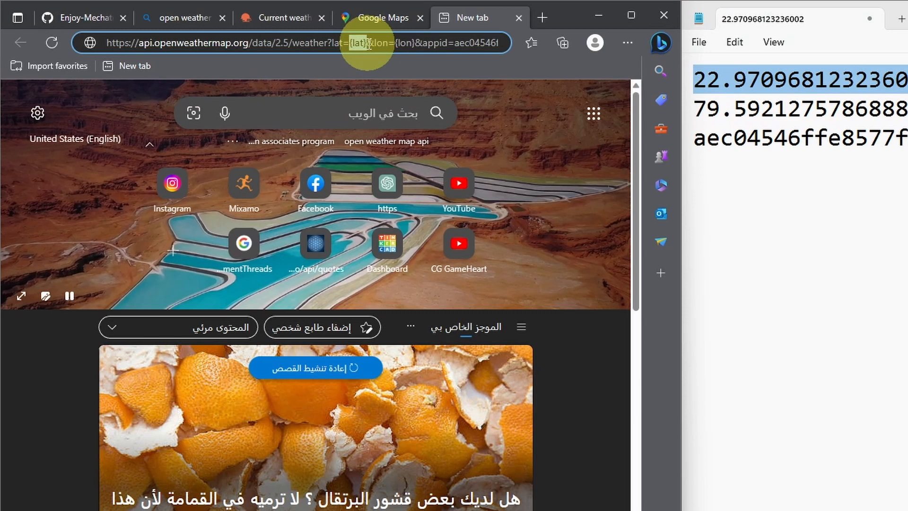
{"action": "type", "text": "22.970968123236002"}
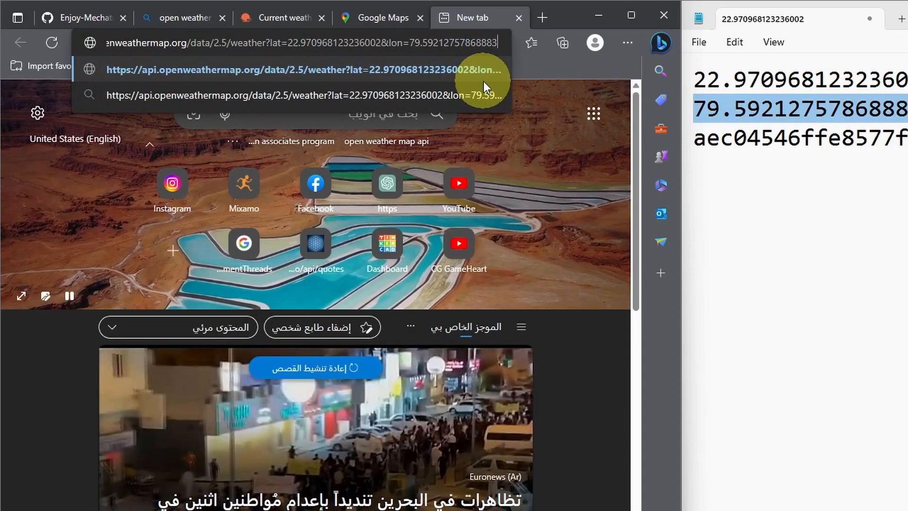
{"action": "key", "text": "Enter"}
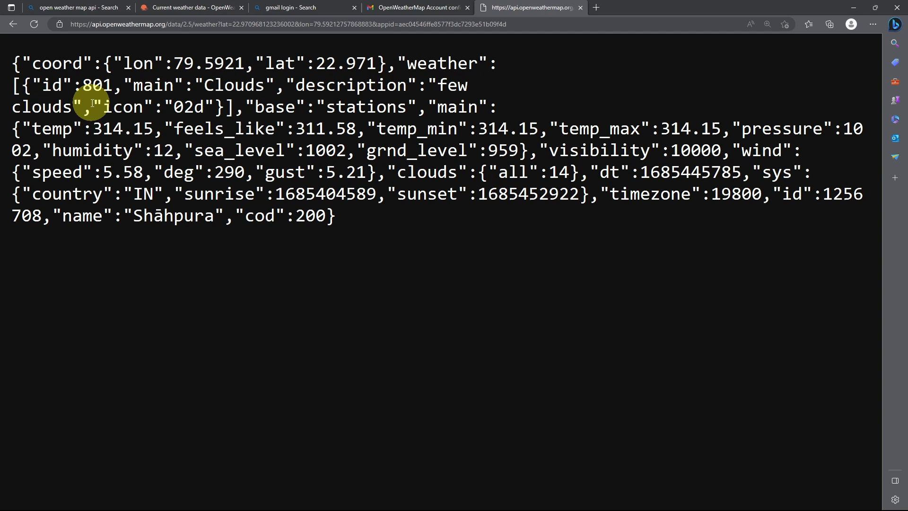
{"action": "mouse_move", "coordinate": [107, 131]}
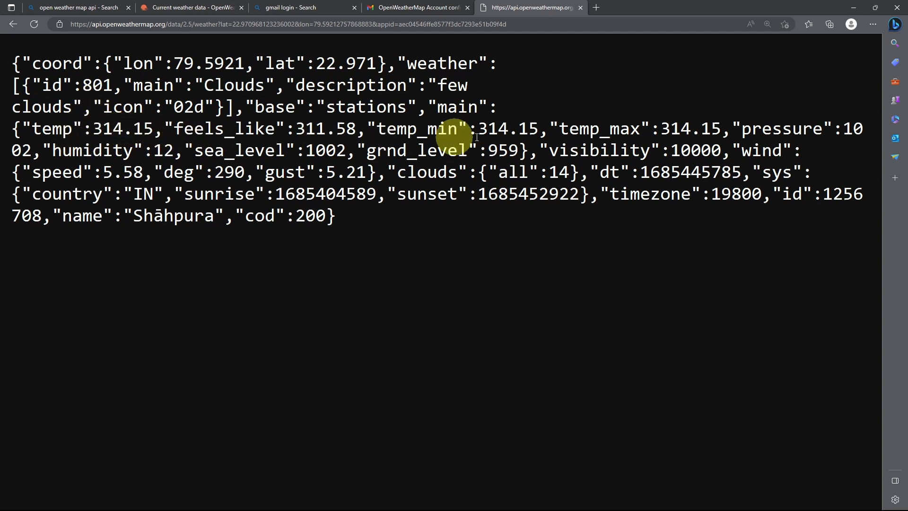
{"action": "mouse_move", "coordinate": [786, 129]}
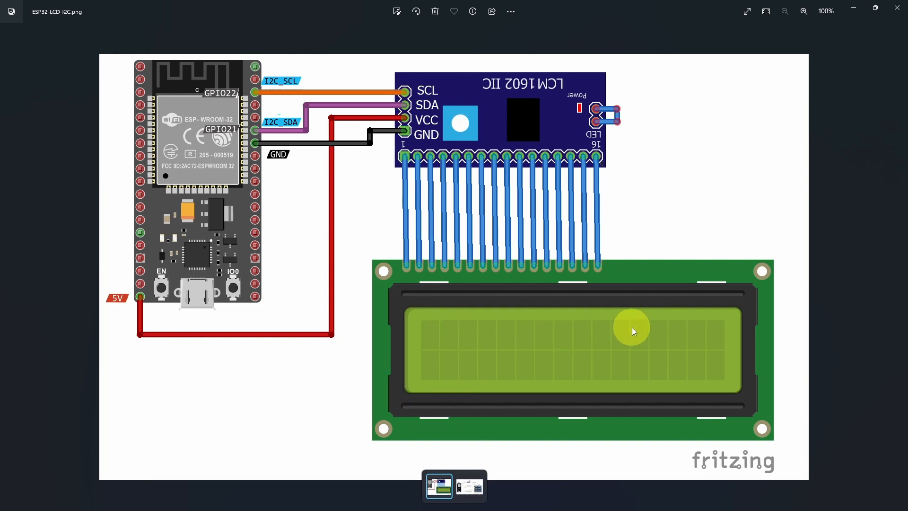
{"action": "mouse_move", "coordinate": [668, 369]}
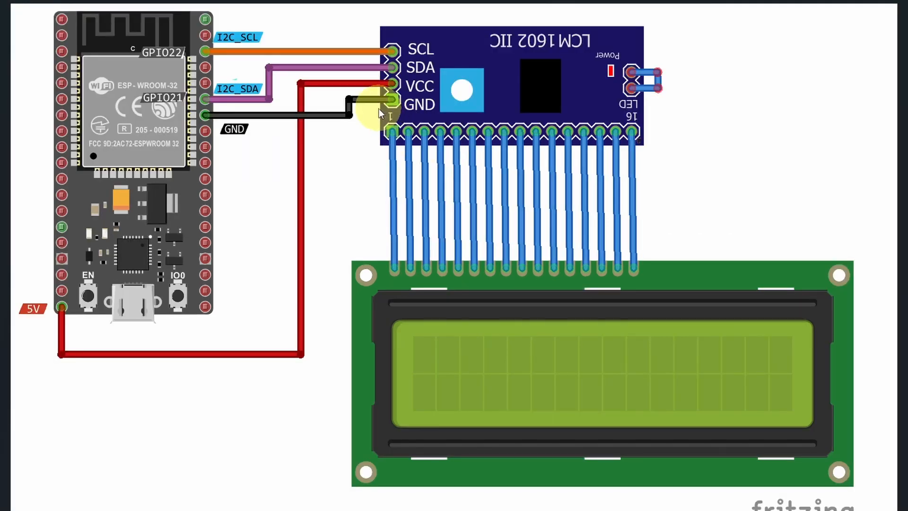
{"action": "mouse_move", "coordinate": [478, 304]}
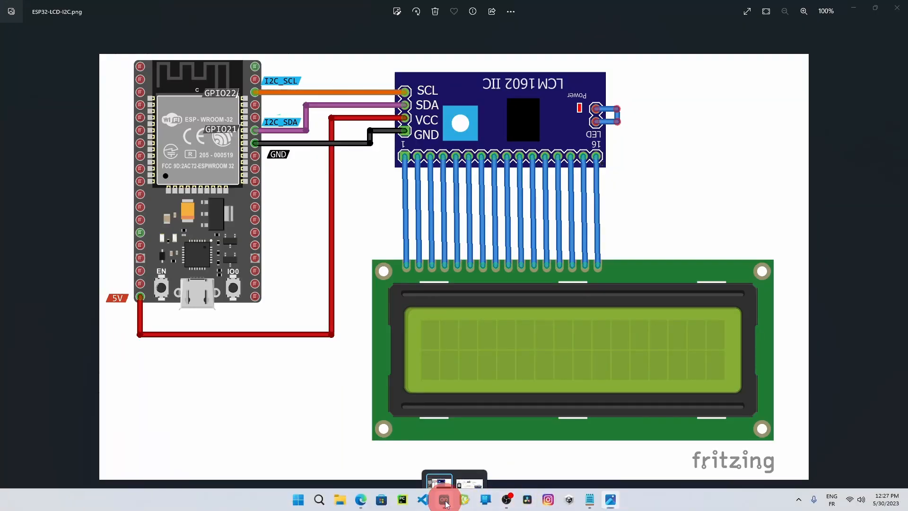
Switch to ESP32-Weather-API.ino and highlight its ArduinoJson and LiquidCrystal_I2C includes
{"action": "left_click", "coordinate": [444, 499]}
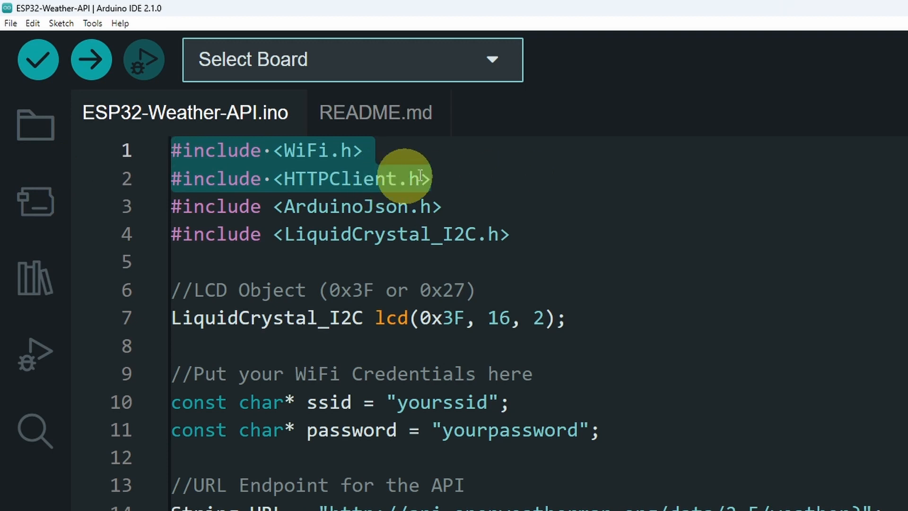
{"action": "left_click", "coordinate": [510, 234]}
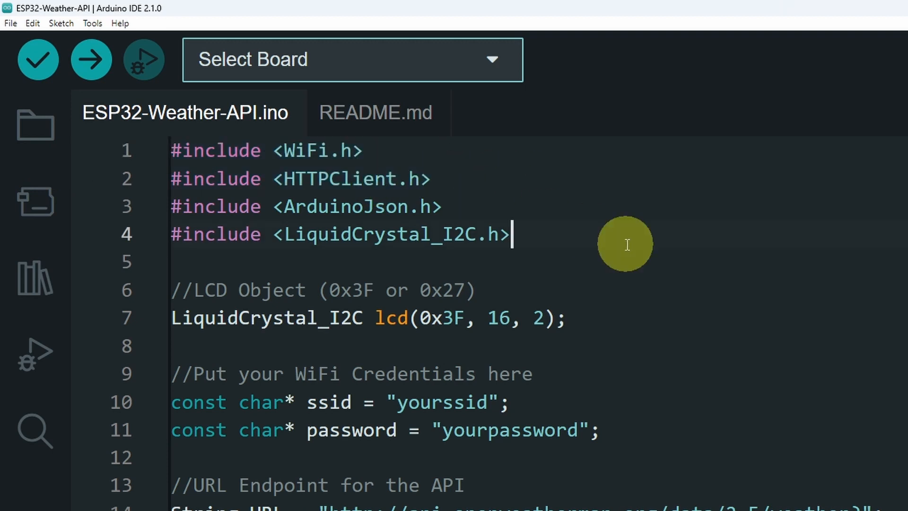
{"action": "left_click_drag", "start_coordinate": [511, 234], "coordinate": [172, 207]}
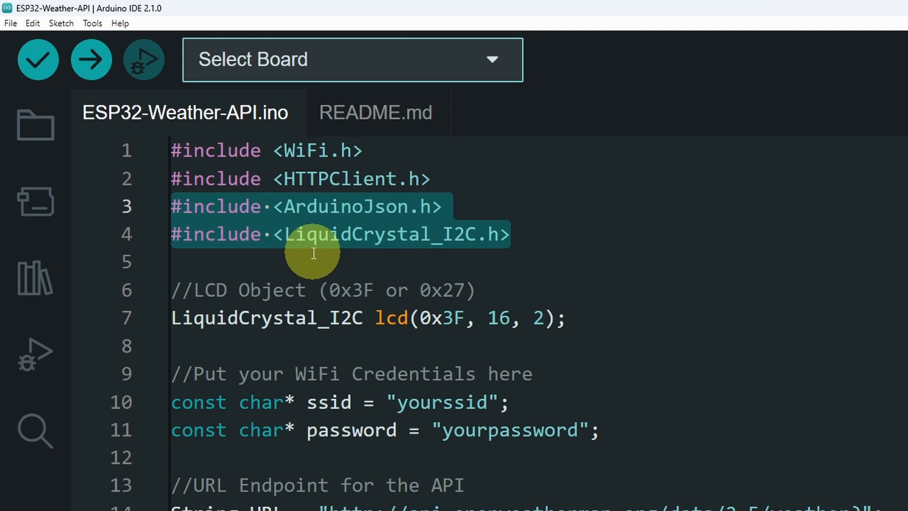
{"action": "left_click", "coordinate": [33, 276]}
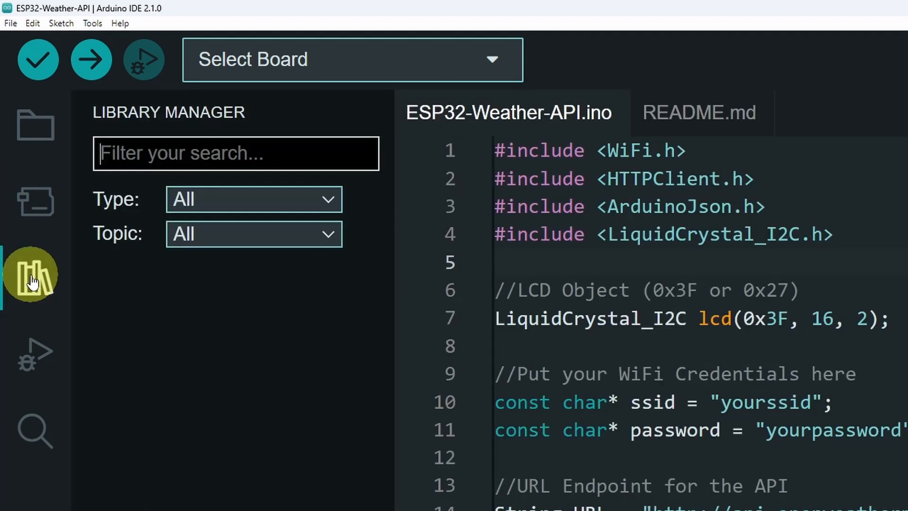
Search the Library Manager to confirm ArduinoJson 6.21.2 and LiquidCrystal I2C 1.1.2 are installed
{"action": "left_click", "coordinate": [33, 278]}
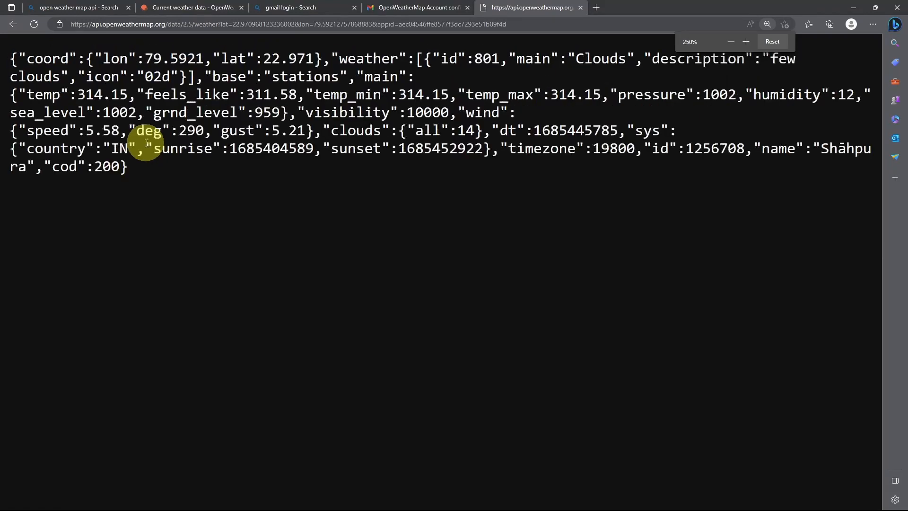
{"action": "left_click", "coordinate": [730, 41]}
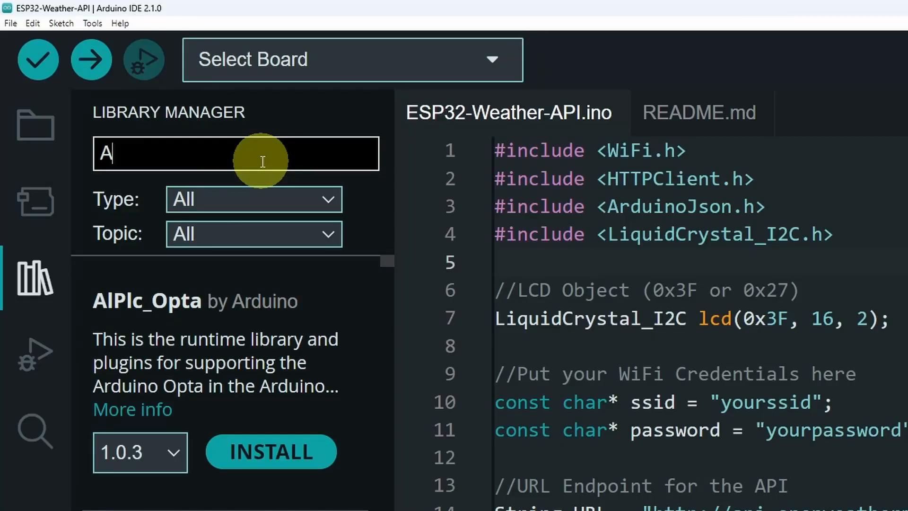
{"action": "type", "text": "rduinoJ"}
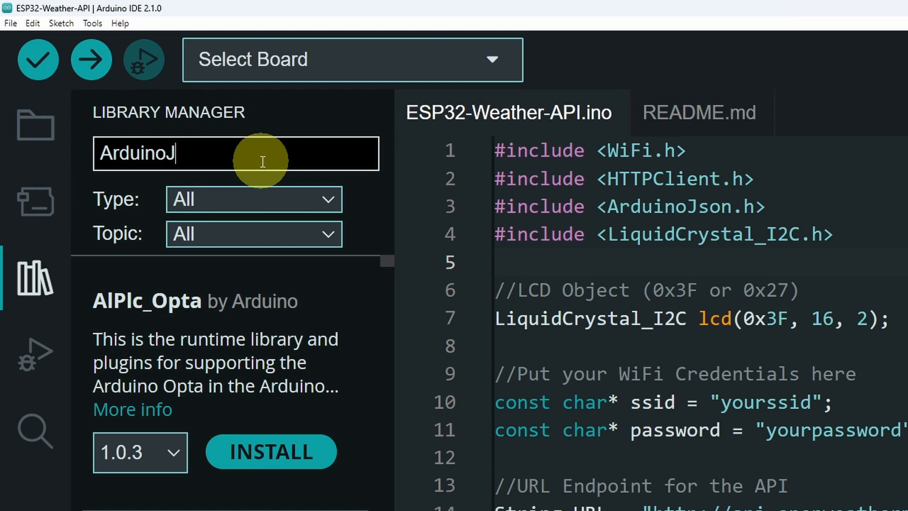
{"action": "type", "text": "son"}
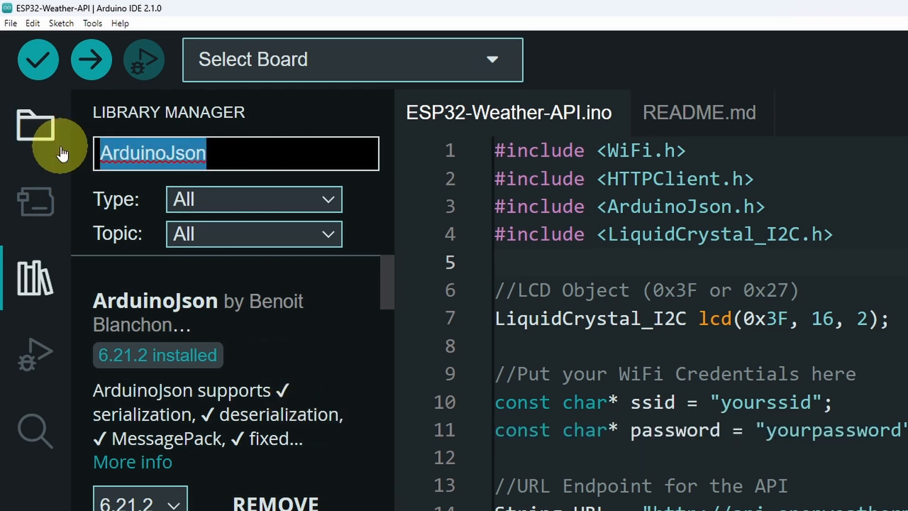
{"action": "type", "text": "LiquidCrystal_I2C"}
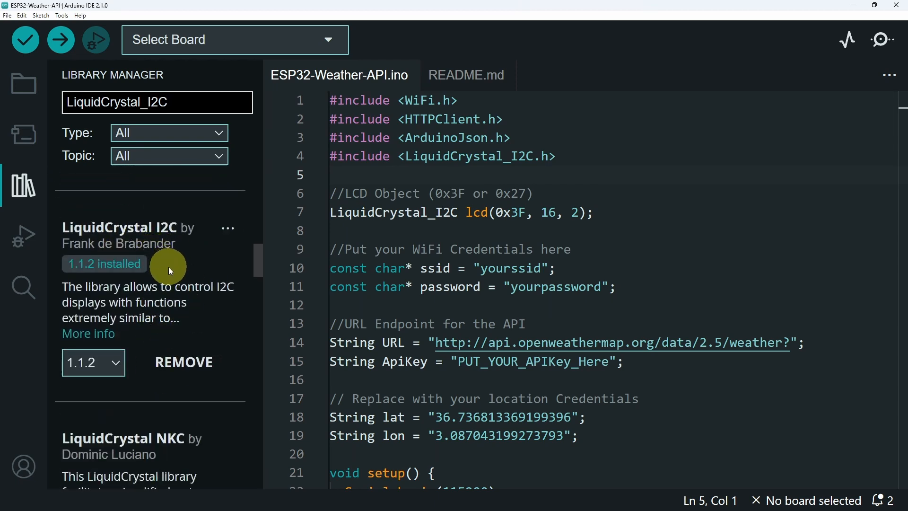
{"action": "left_click", "coordinate": [24, 185]}
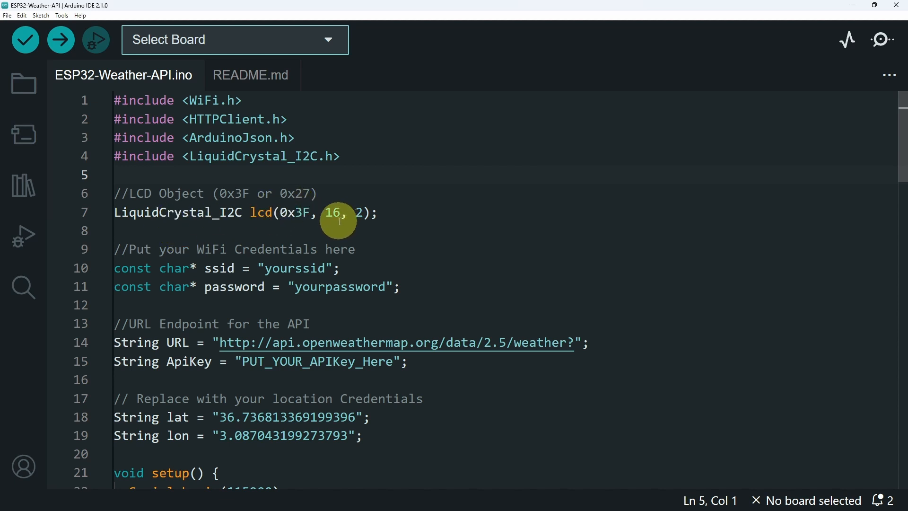
Select the LCD address 0x3F on line 7 of the sketch
{"action": "left_click", "coordinate": [295, 213]}
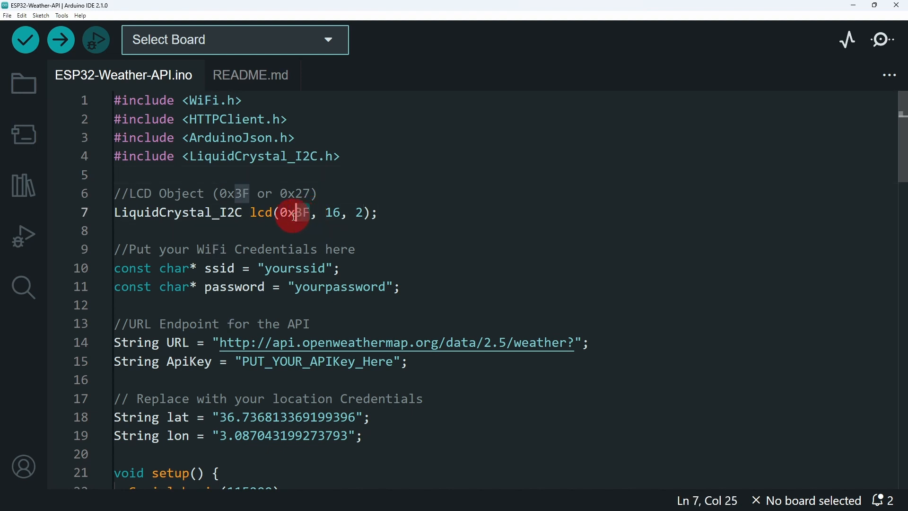
{"action": "double_click", "coordinate": [294, 212]}
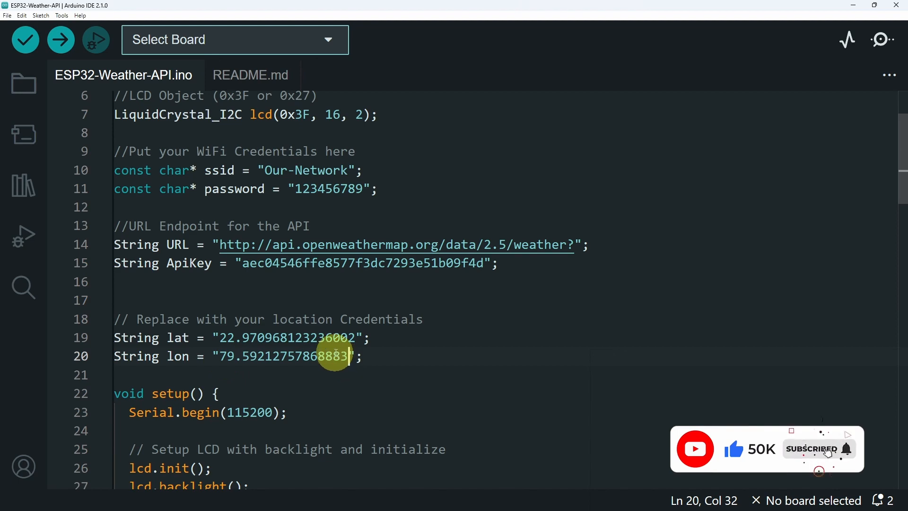
Scroll through the sketch's WiFi connection, HTTP request and JSON parsing code
{"action": "scroll", "scroll_direction": "down", "scroll_amount": 3}
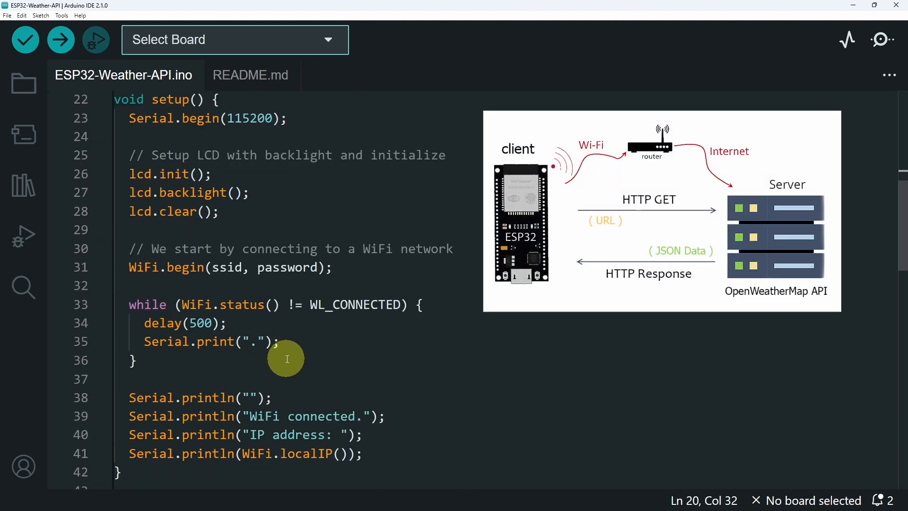
{"action": "mouse_move", "coordinate": [235, 281]}
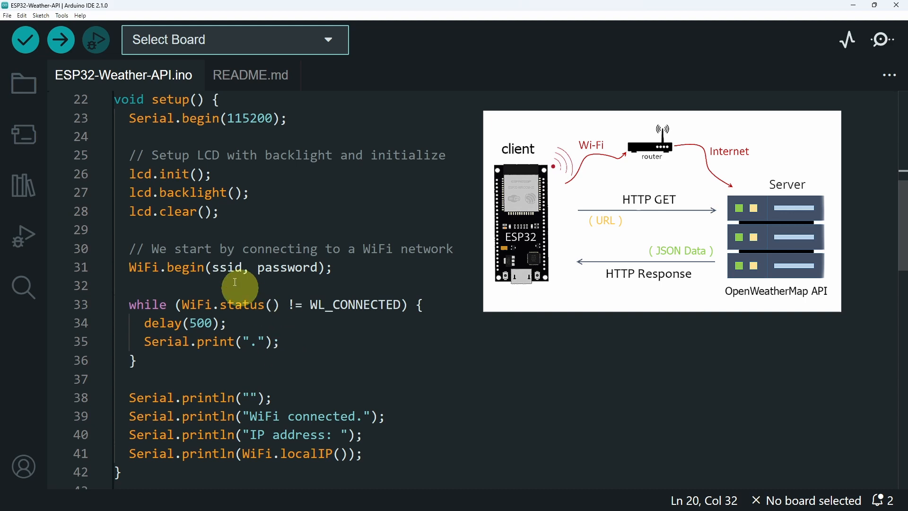
{"action": "scroll", "scroll_direction": "down", "scroll_amount": 3}
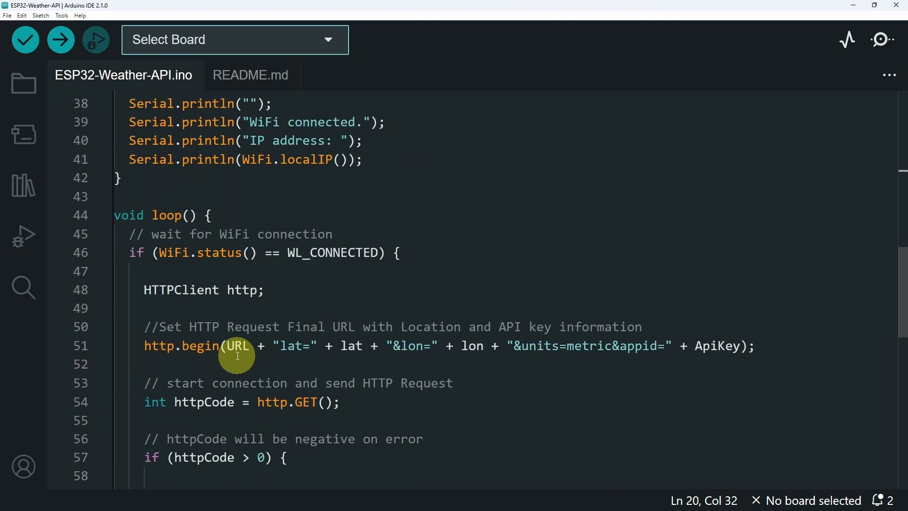
{"action": "scroll", "scroll_direction": "down", "scroll_amount": 3}
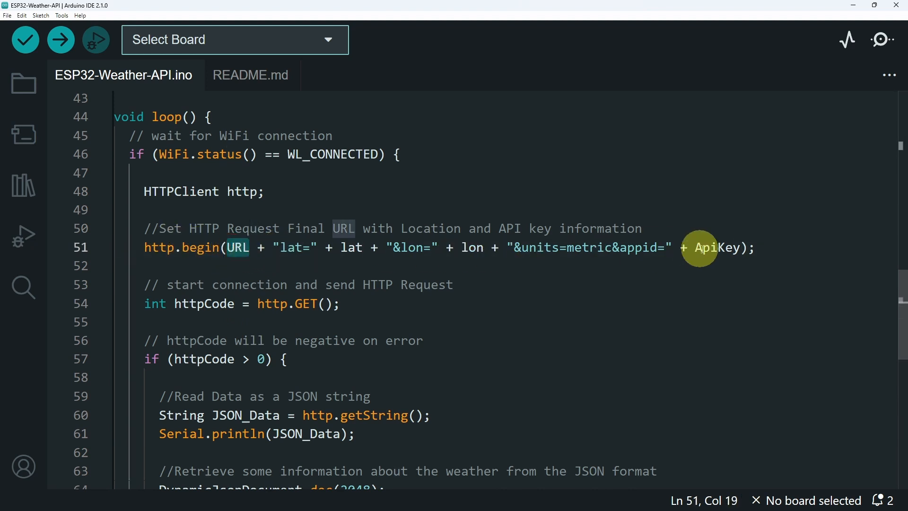
{"action": "mouse_move", "coordinate": [492, 310]}
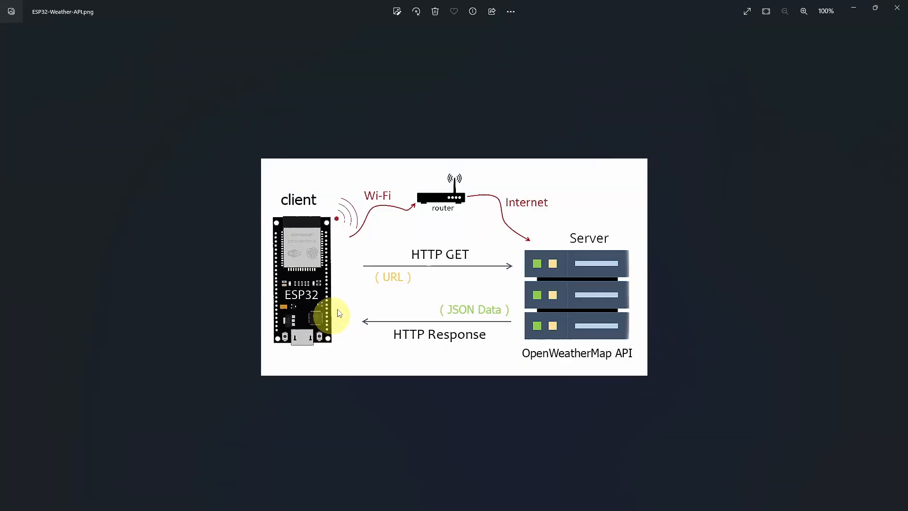
{"action": "mouse_move", "coordinate": [327, 269]}
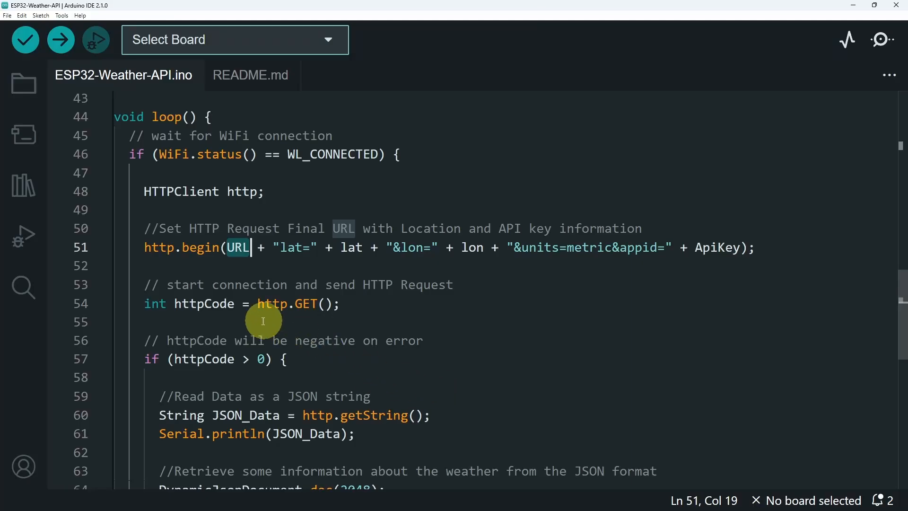
{"action": "scroll", "scroll_direction": "down", "scroll_amount": 3}
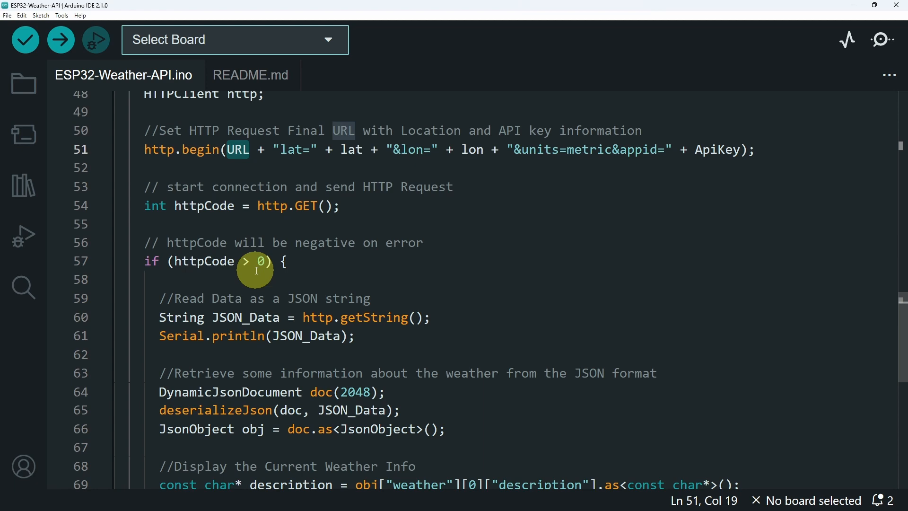
{"action": "scroll", "scroll_direction": "down", "scroll_amount": 3}
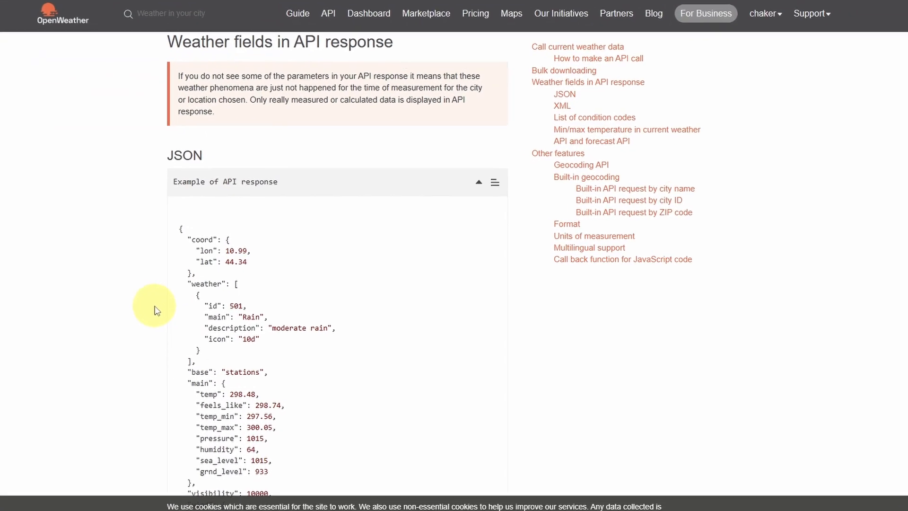
Scroll through OpenWeatherMap's example JSON response fields
{"action": "scroll", "scroll_direction": "down", "scroll_amount": 3}
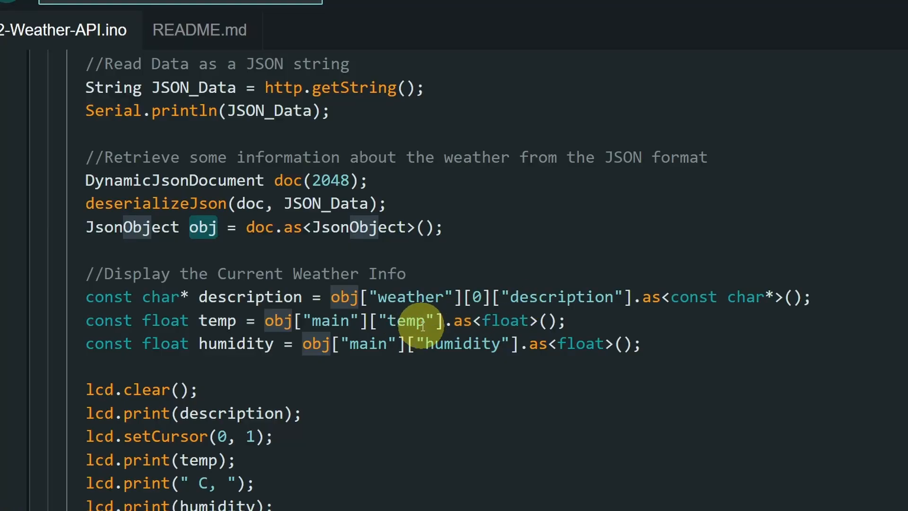
Highlight the temp field, then scroll the LCD output code down to delay(30000)
{"action": "double_click", "coordinate": [408, 320]}
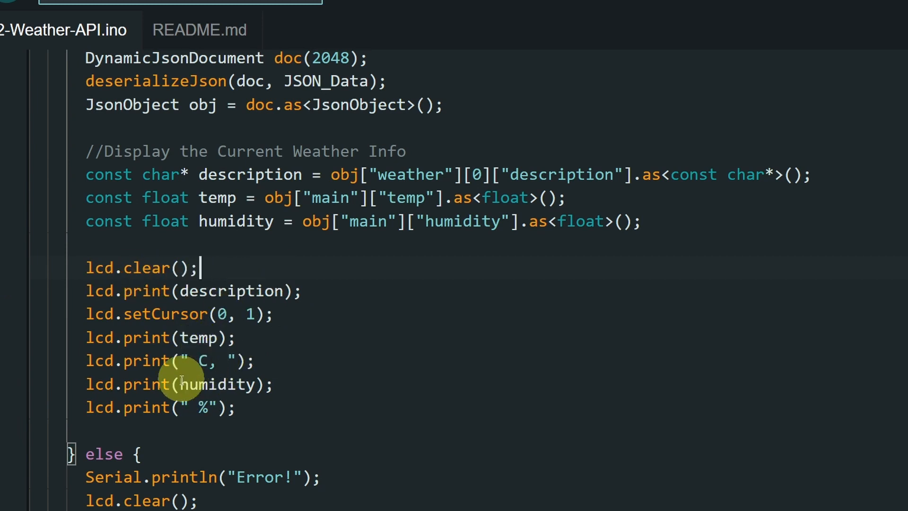
{"action": "scroll", "scroll_direction": "down", "scroll_amount": 3}
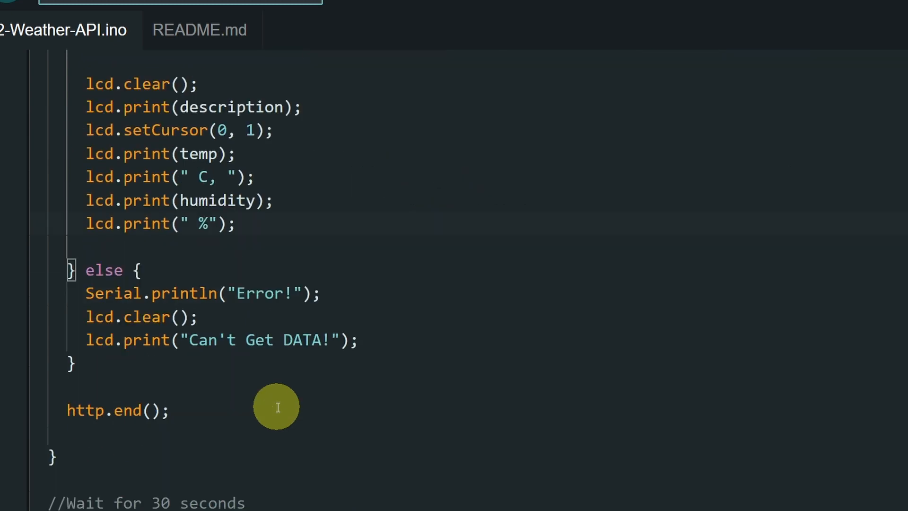
{"action": "mouse_move", "coordinate": [216, 347]}
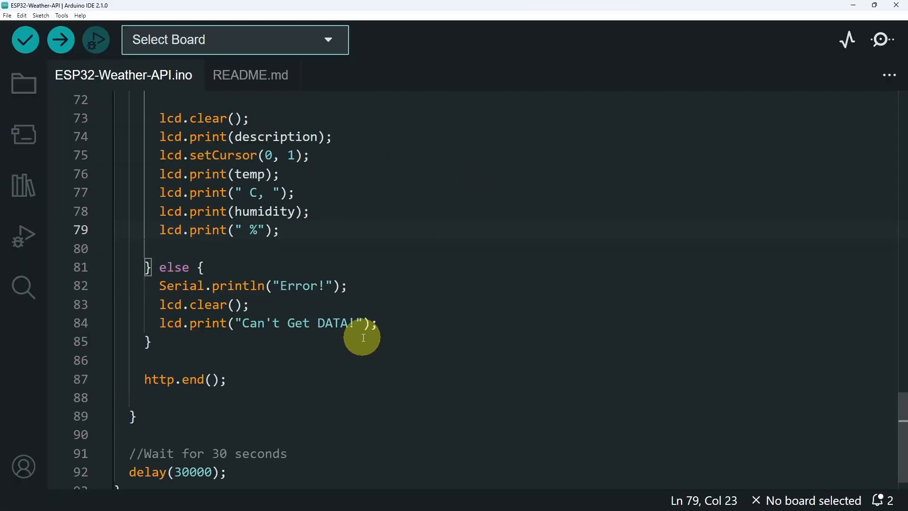
{"action": "scroll", "scroll_direction": "down", "scroll_amount": 3}
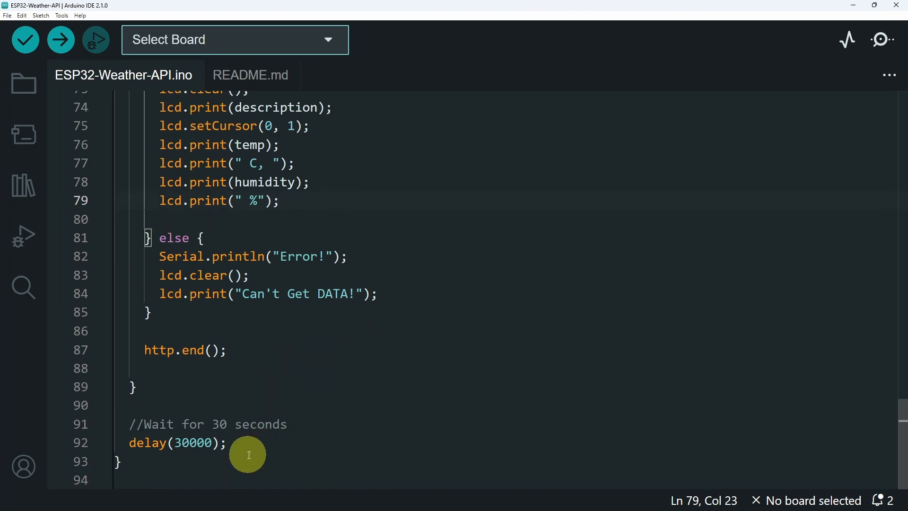
{"action": "left_click", "coordinate": [177, 443]}
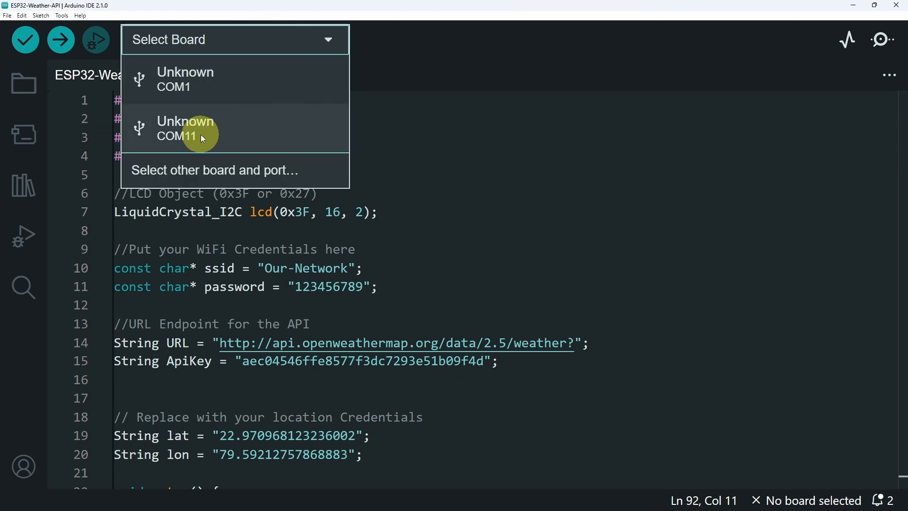
Select port COM11, search 'node', and confirm NodeMCU-32S as the board
{"action": "left_click", "coordinate": [213, 170]}
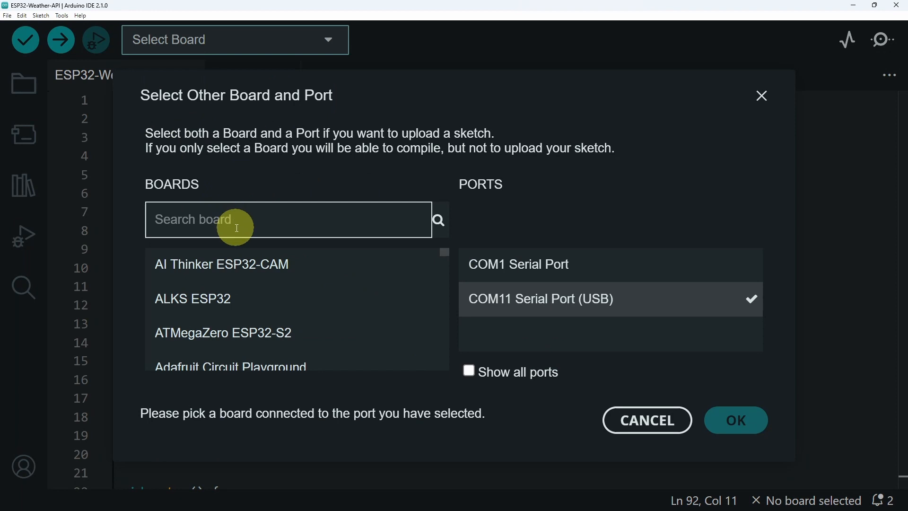
{"action": "type", "text": "node"}
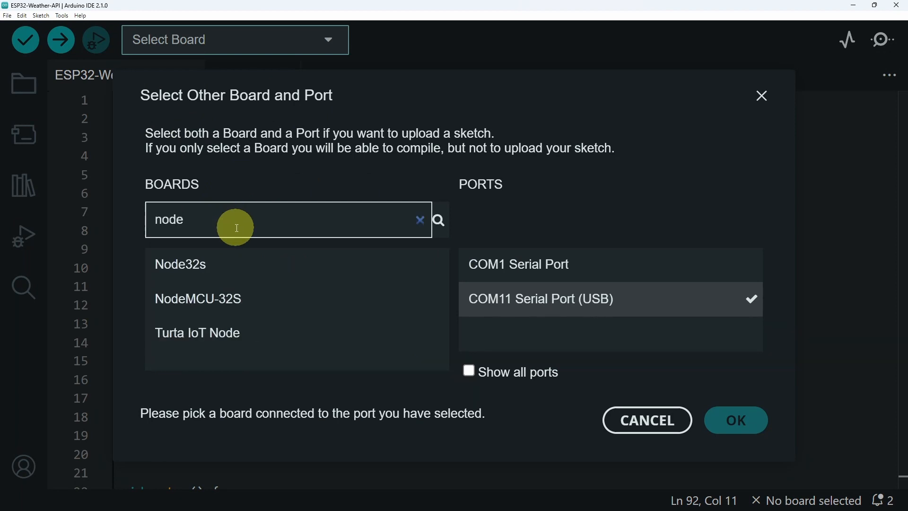
{"action": "left_click", "coordinate": [196, 299]}
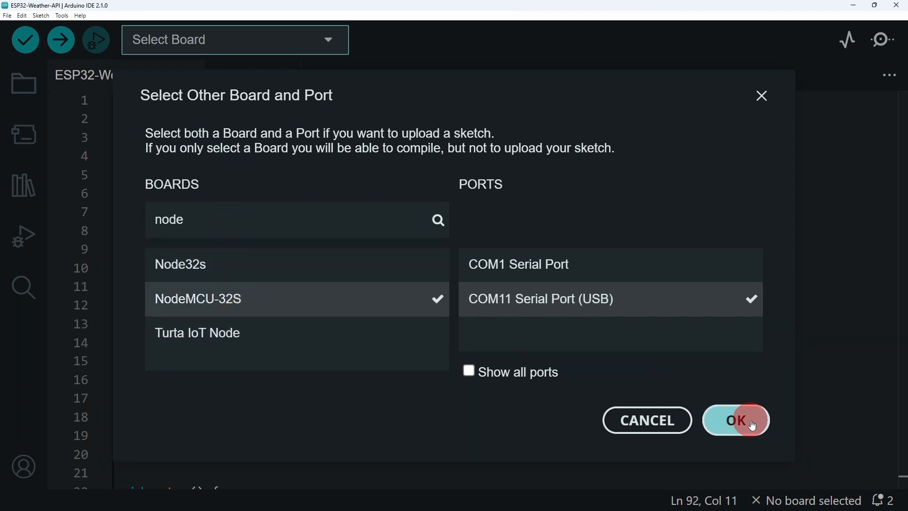
{"action": "left_click", "coordinate": [735, 420]}
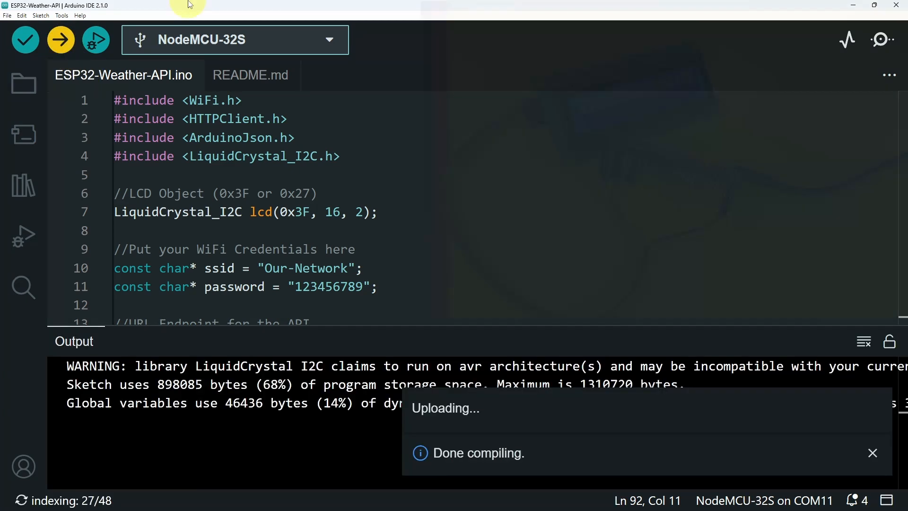